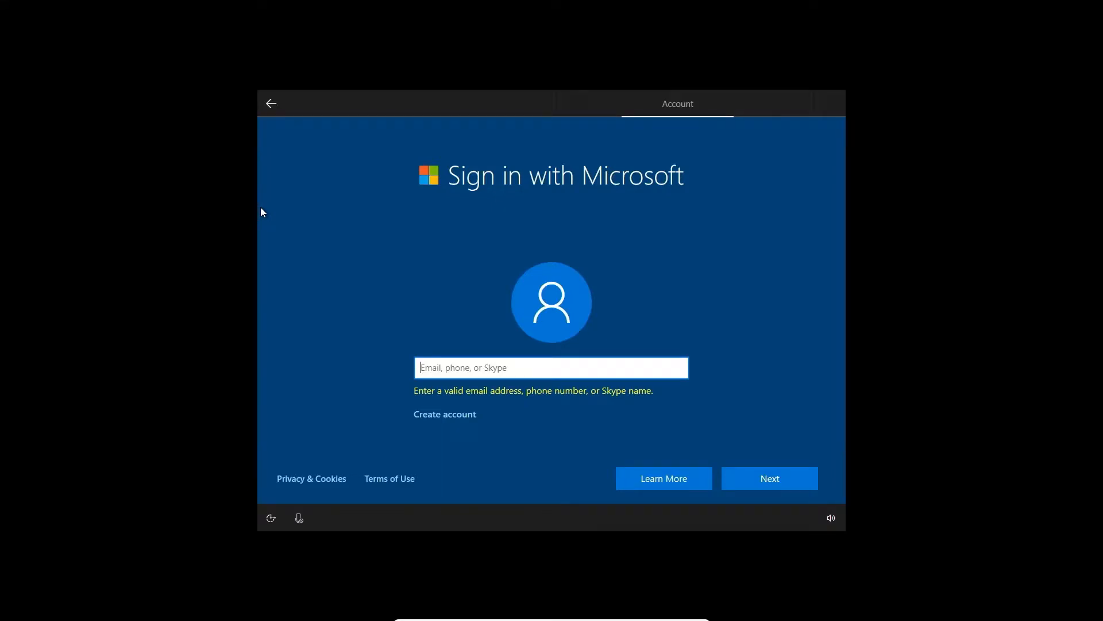
mouse_move(471, 189)
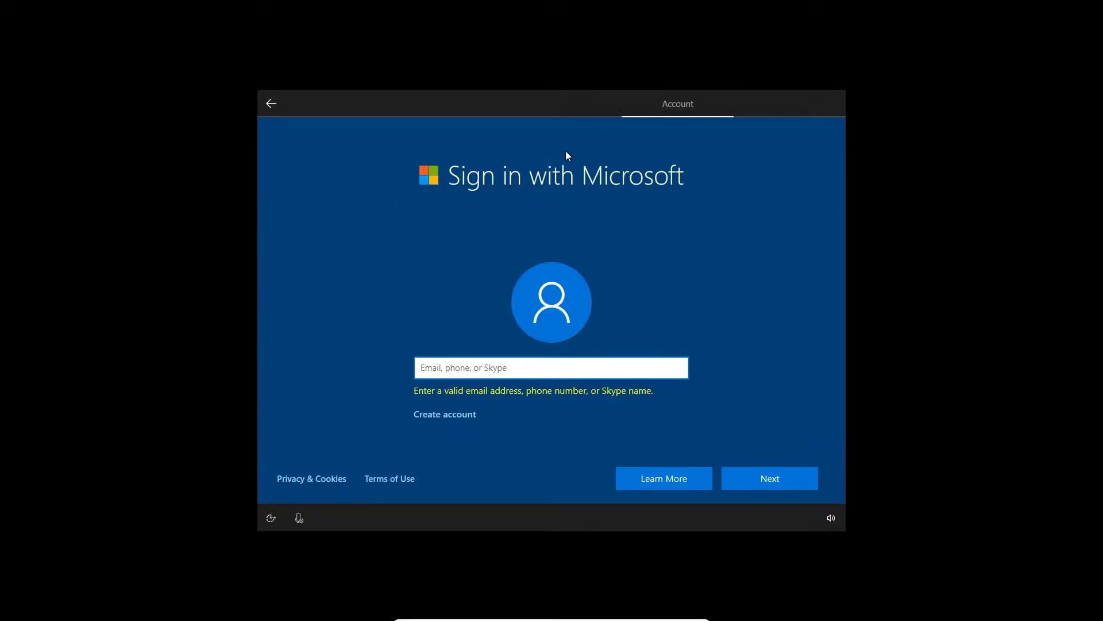
Accept United States as the region and US as the keyboard layout.
click(551, 367)
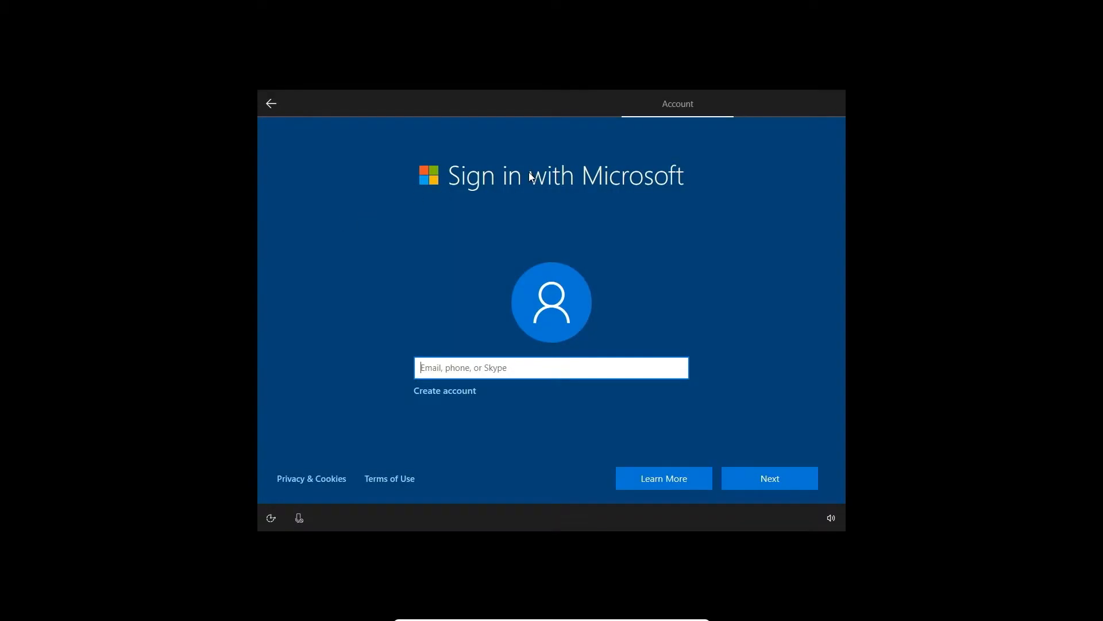
mouse_move(499, 206)
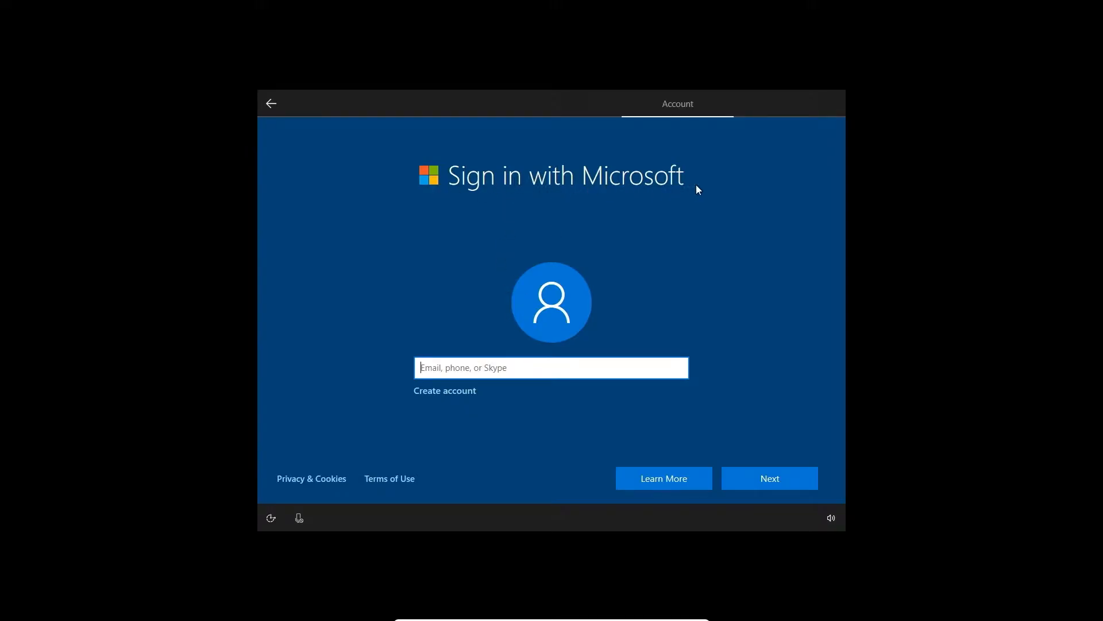
mouse_move(463, 367)
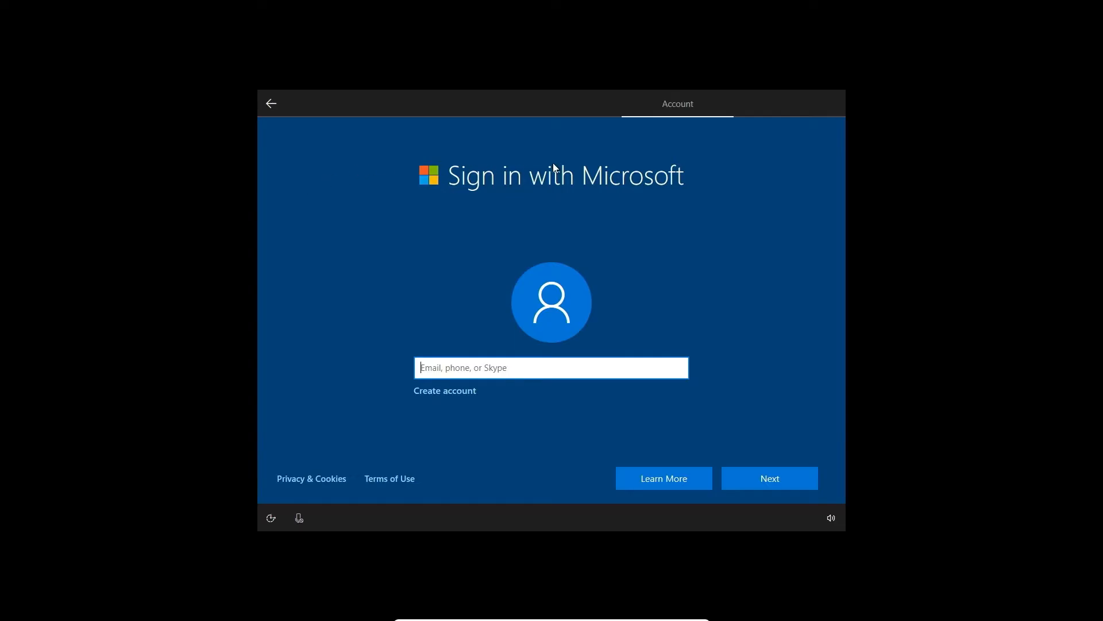
mouse_move(569, 150)
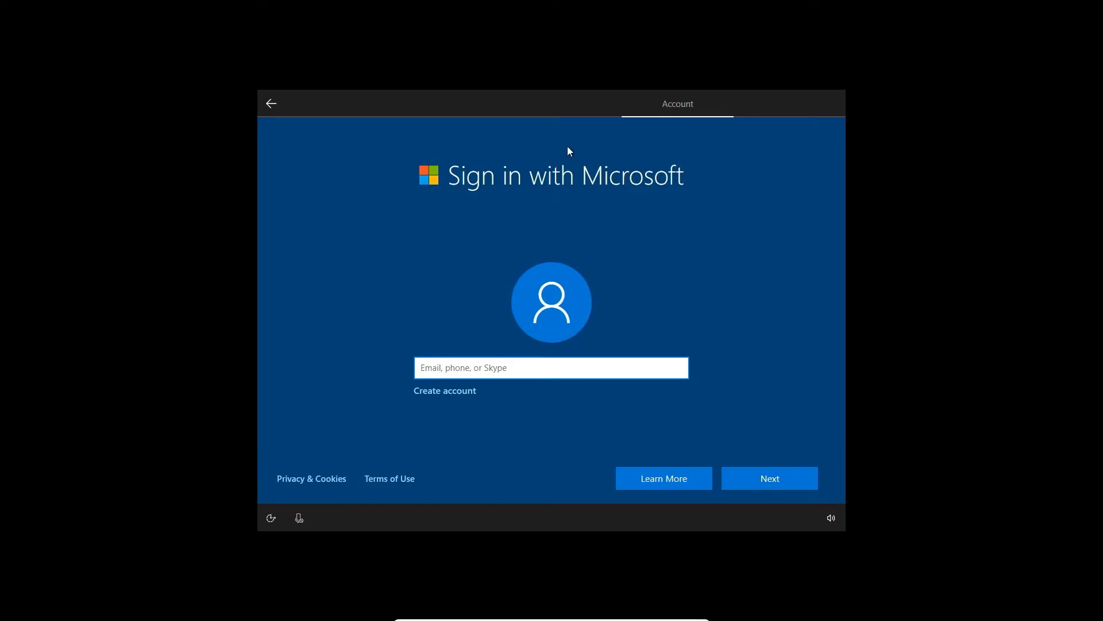
click(551, 367)
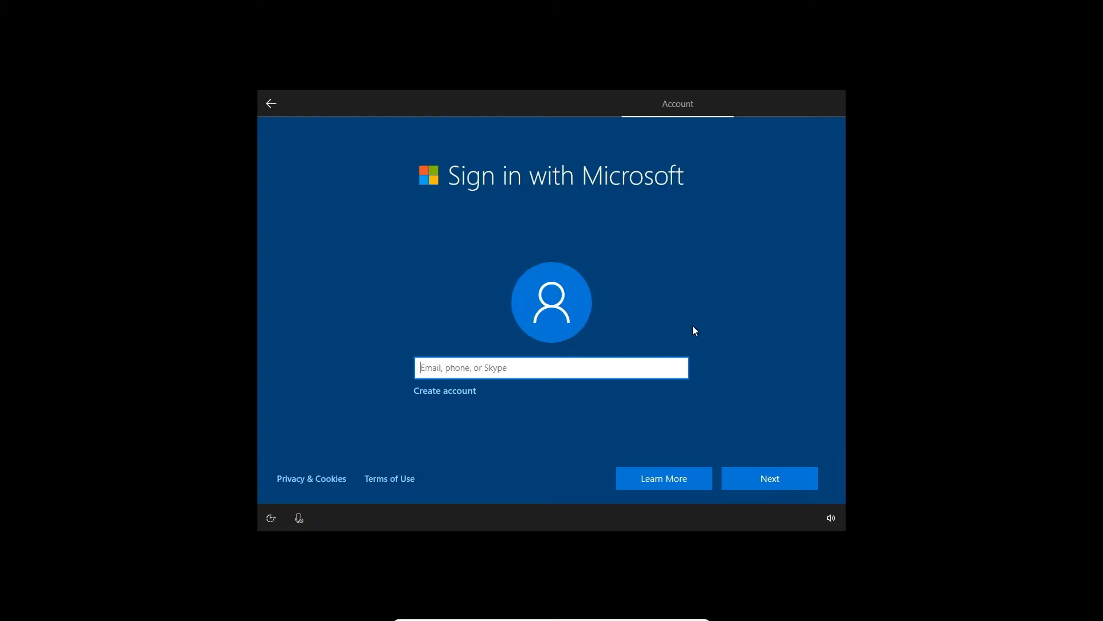
mouse_move(727, 218)
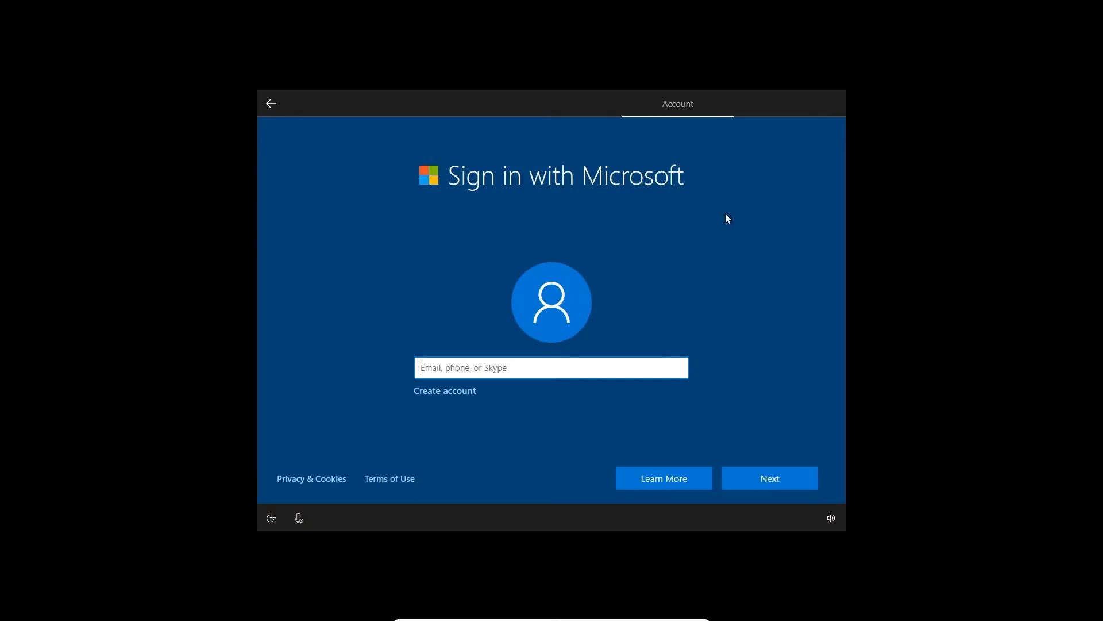
mouse_move(737, 220)
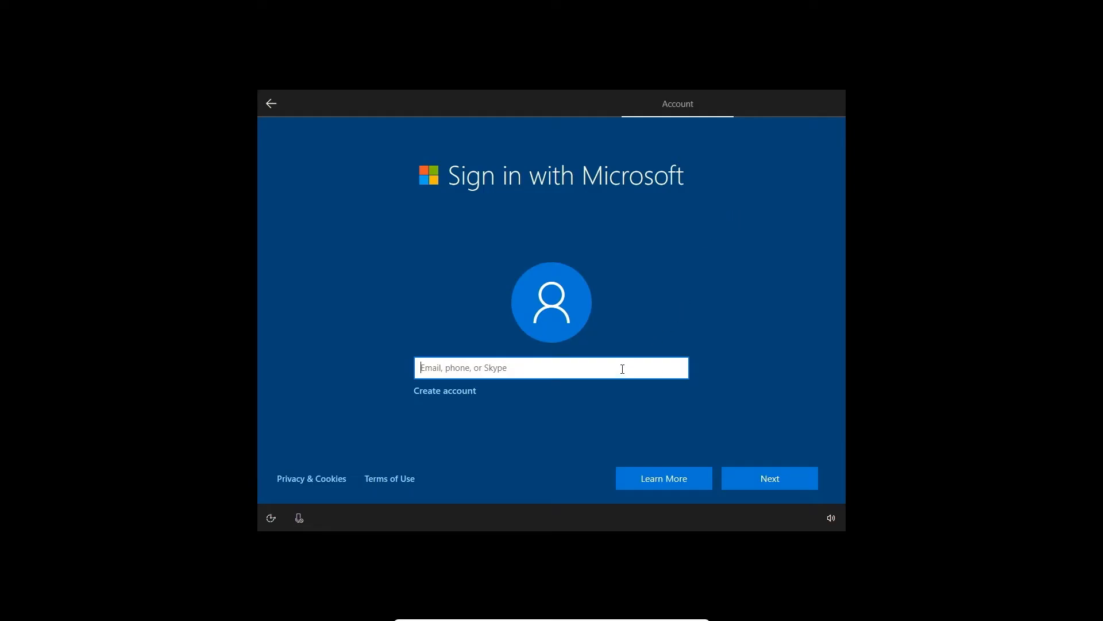
mouse_move(668, 332)
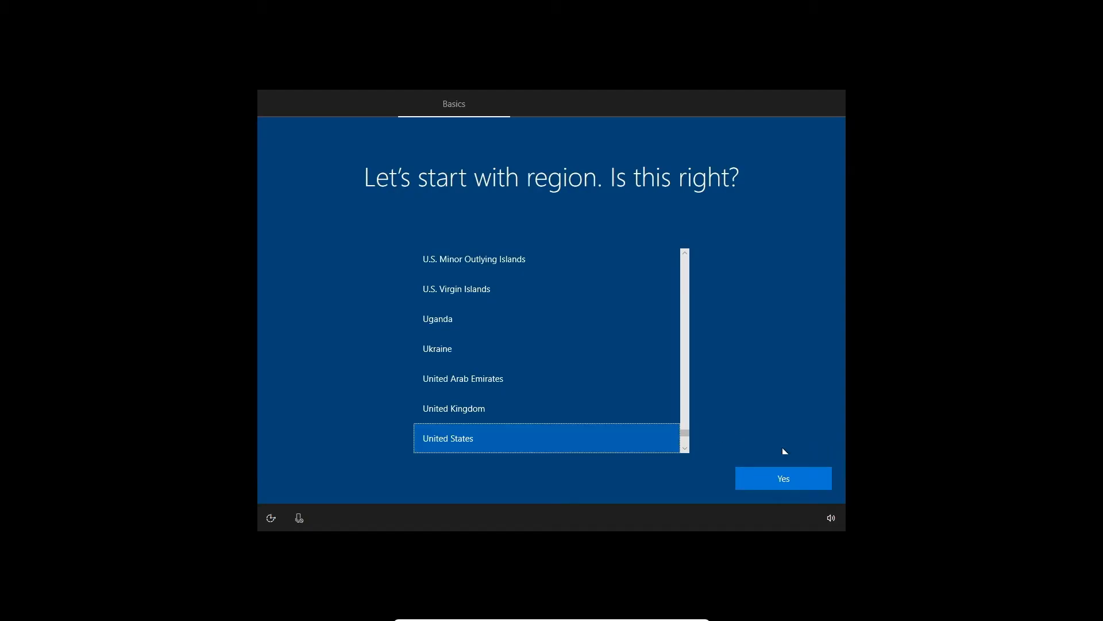
click(783, 477)
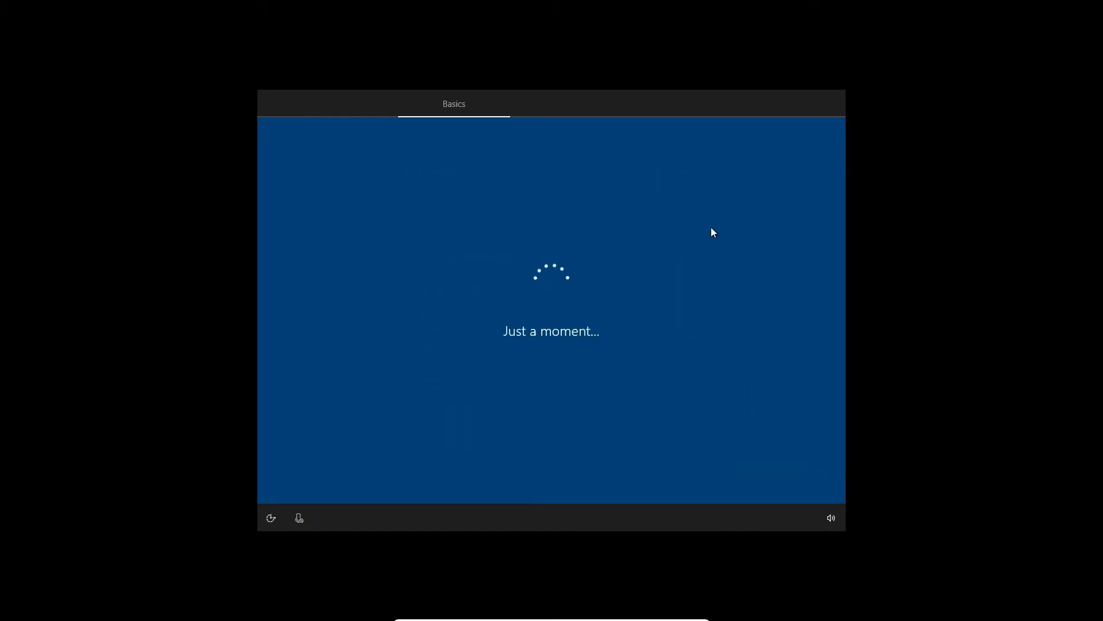
mouse_move(627, 181)
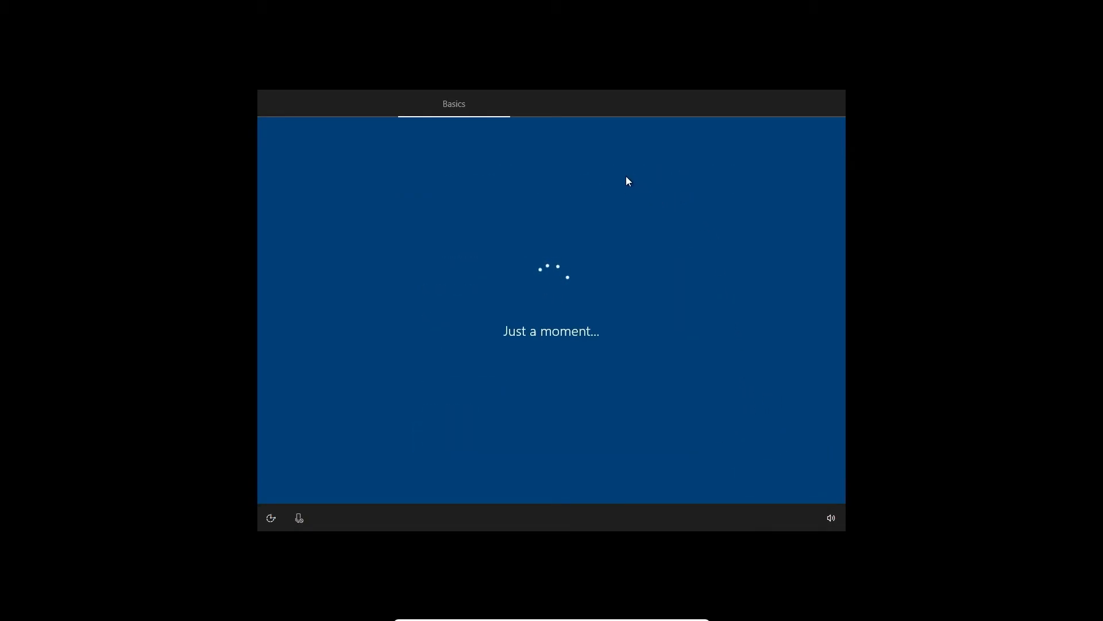
mouse_move(611, 167)
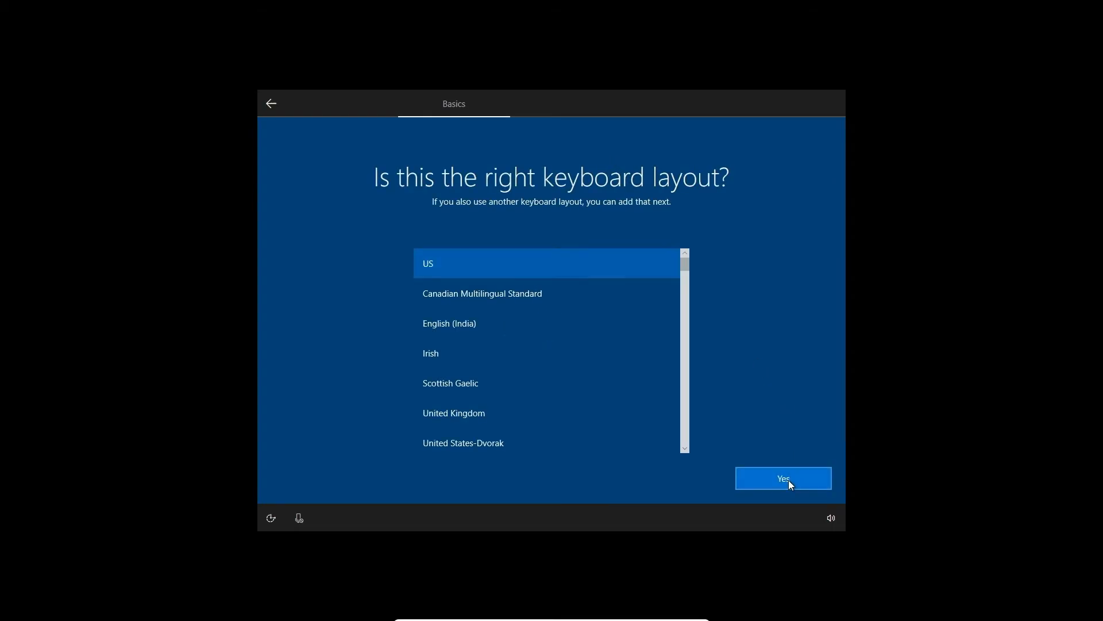
click(783, 478)
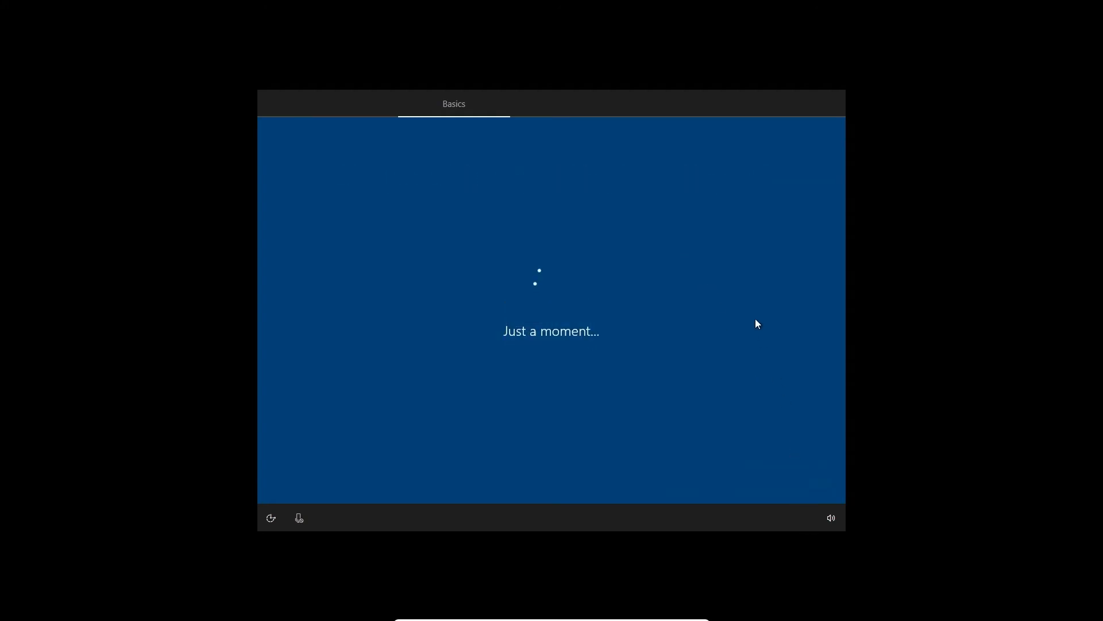
mouse_move(654, 110)
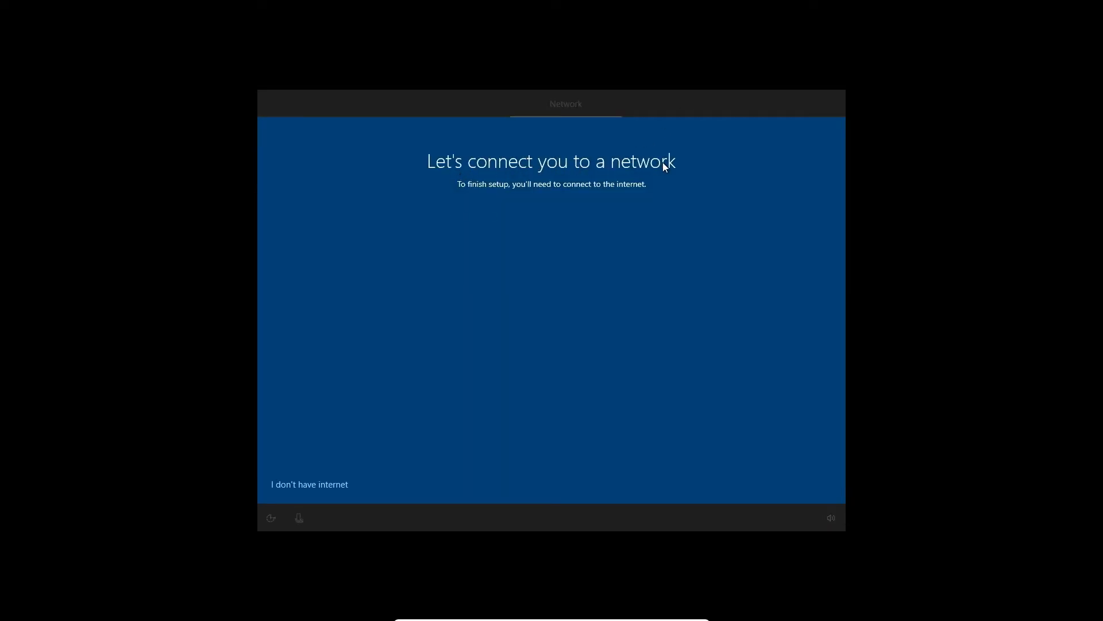
mouse_move(643, 192)
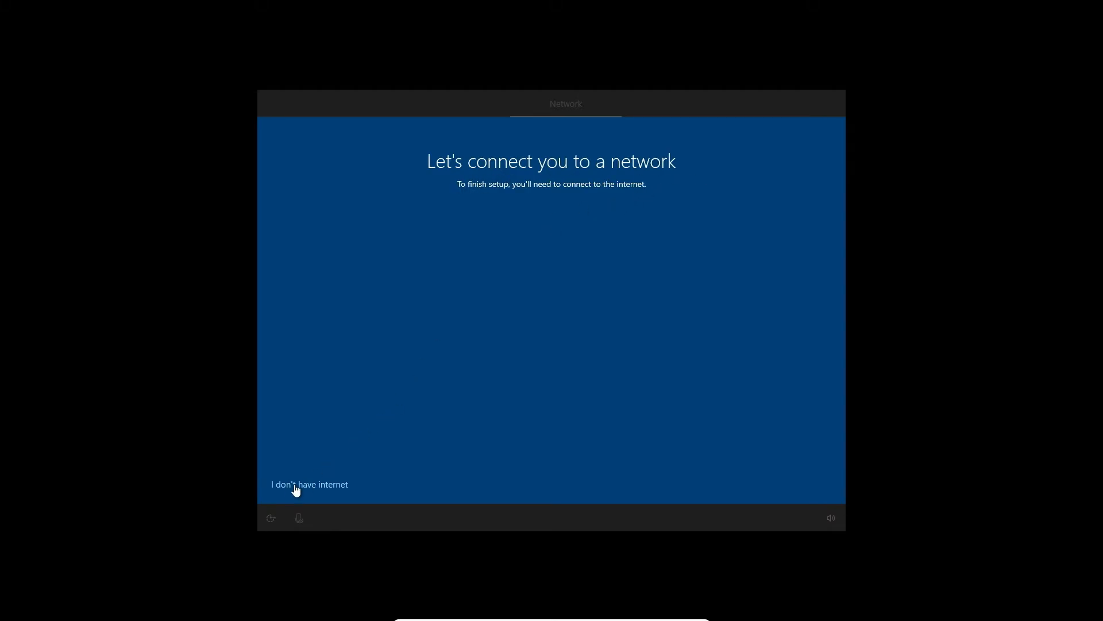
Choose 'I don't have internet' and continue with limited offline setup.
click(309, 484)
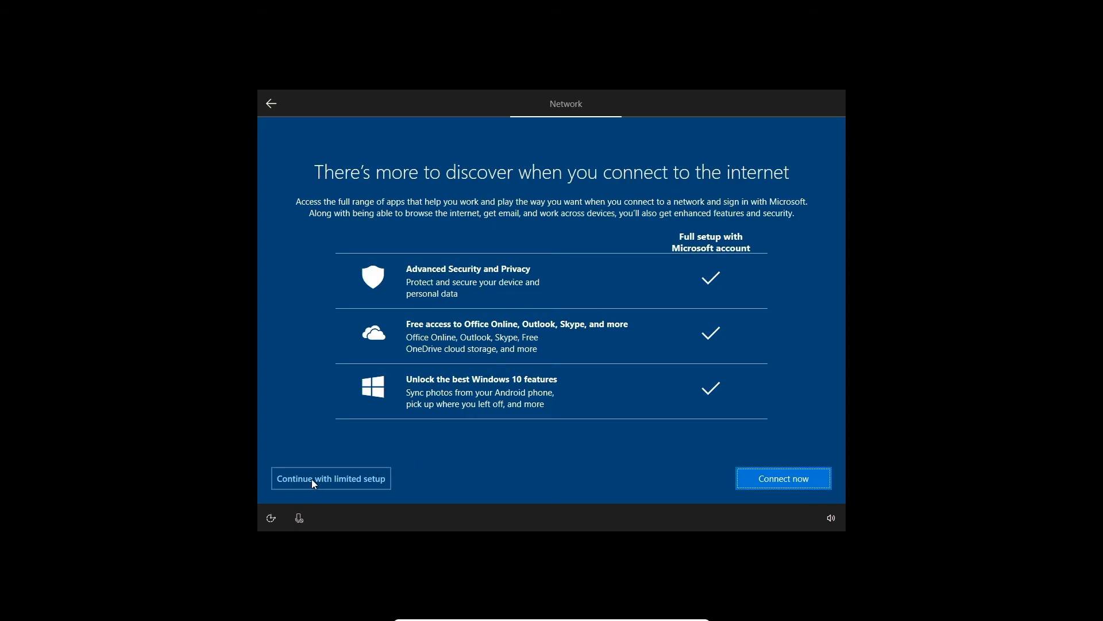
click(330, 479)
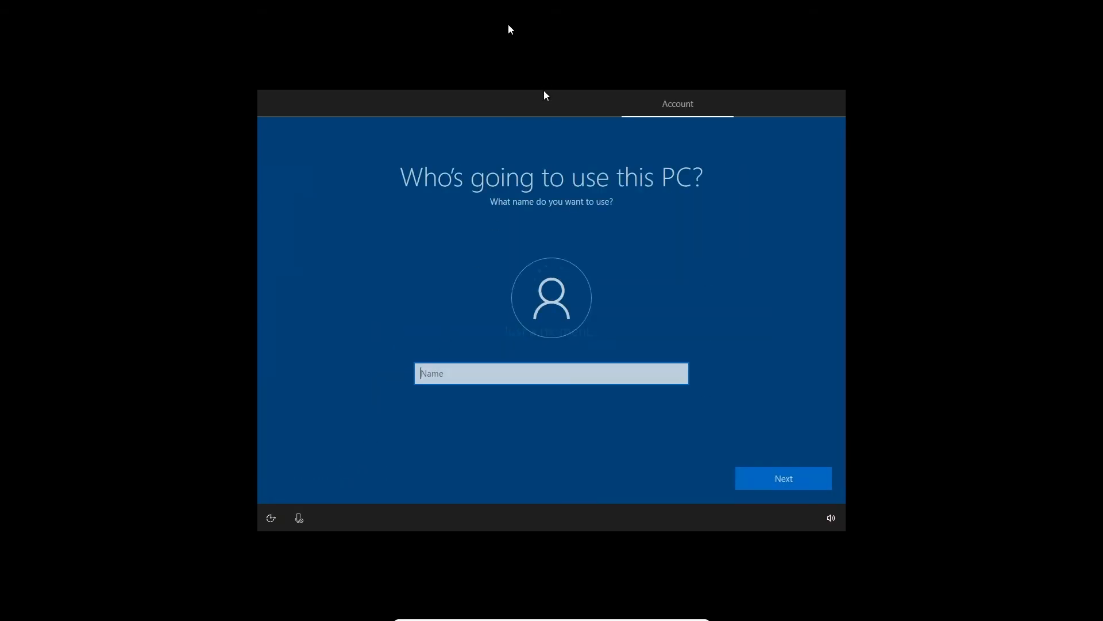
Name the local account TEK411 and continue with the password left blank.
click(551, 373)
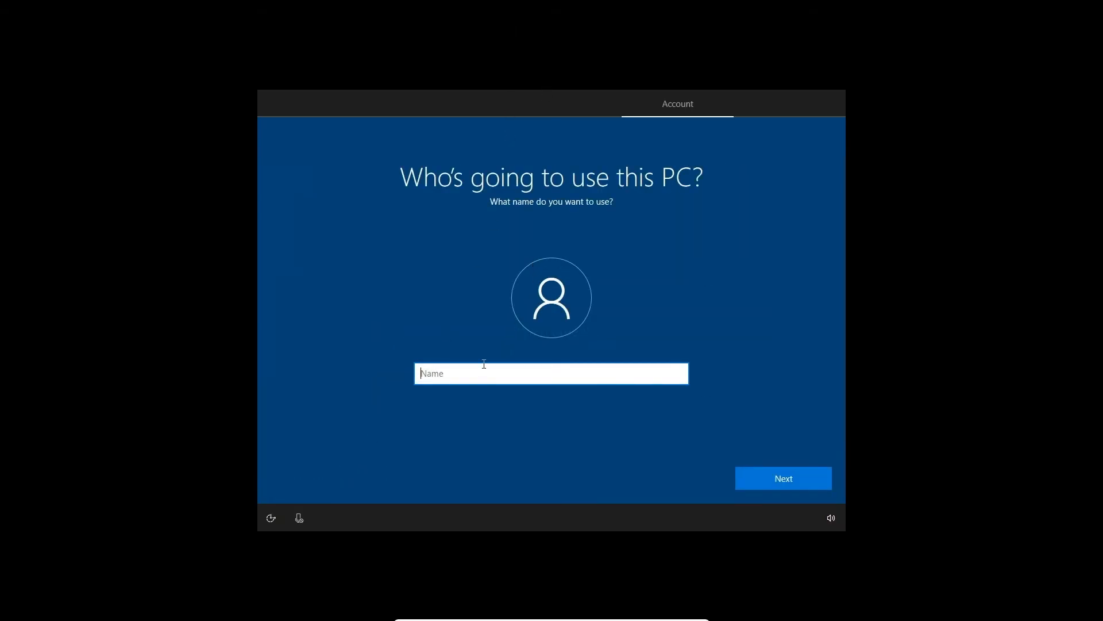
mouse_move(579, 244)
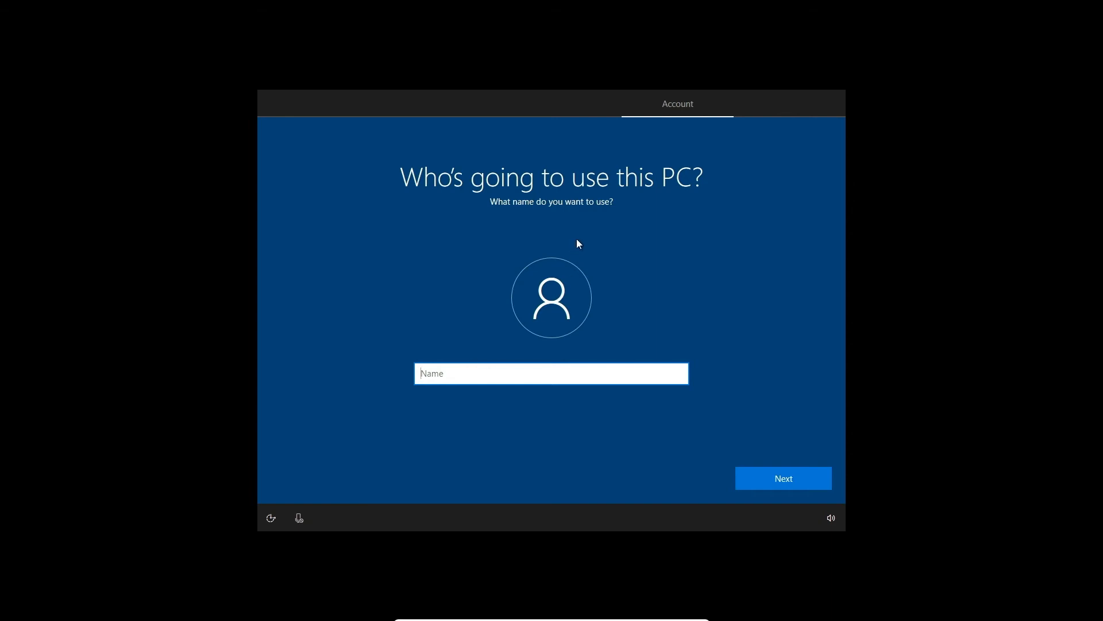
text(TEK411)
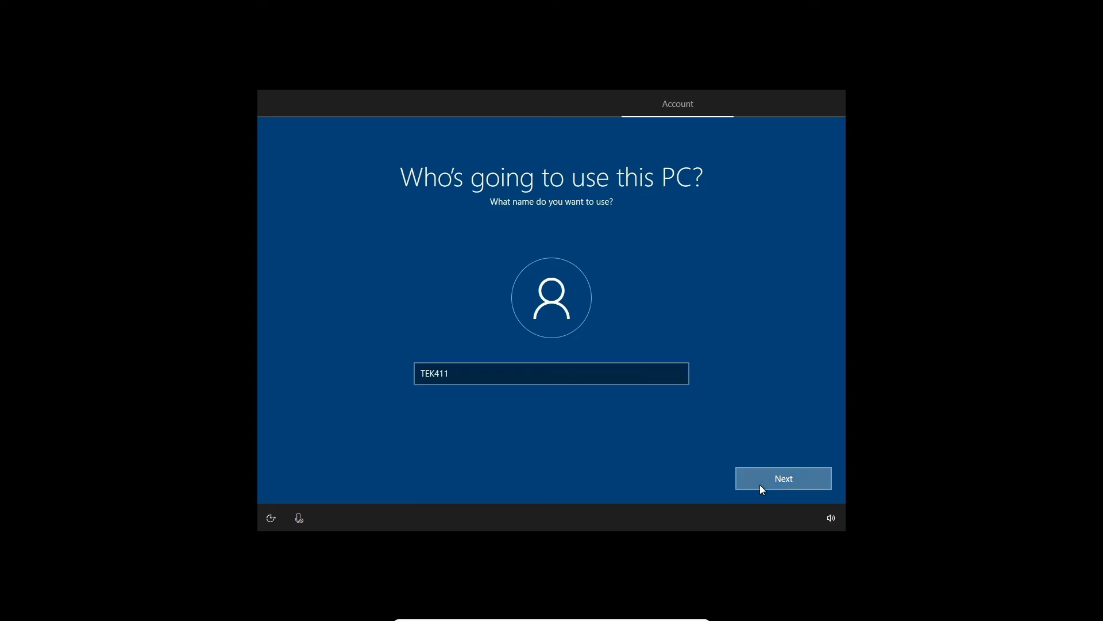
click(783, 477)
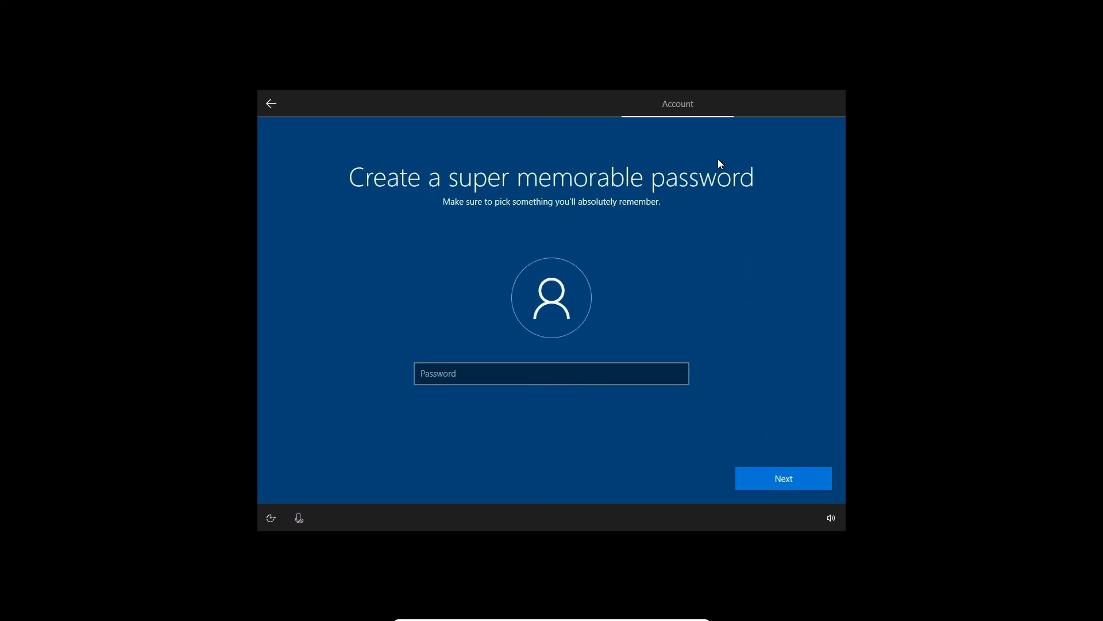
click(783, 478)
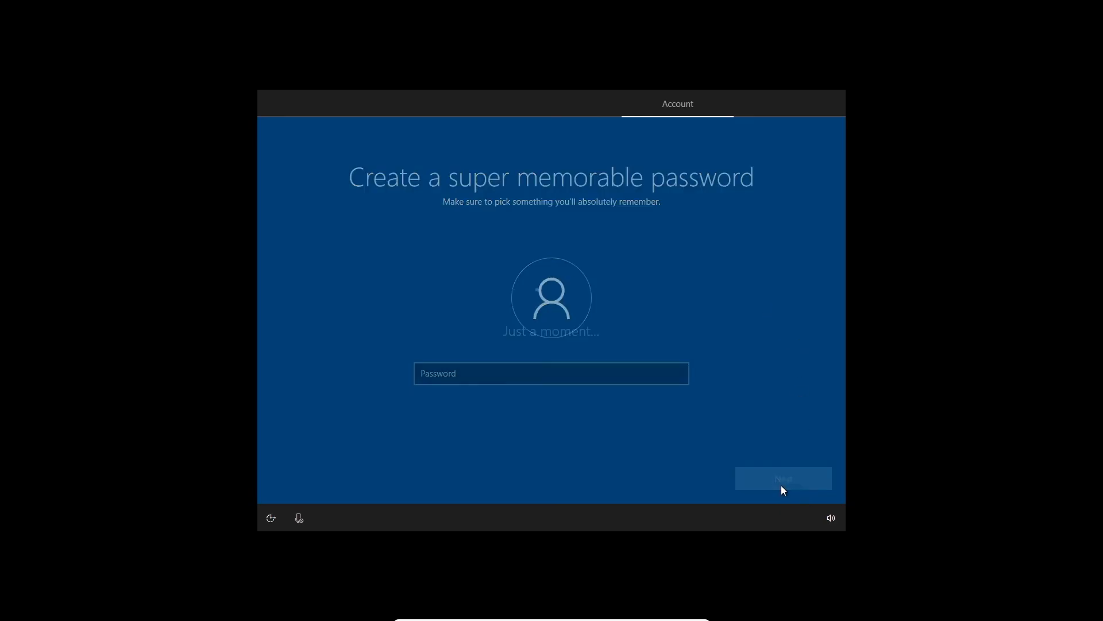
click(783, 478)
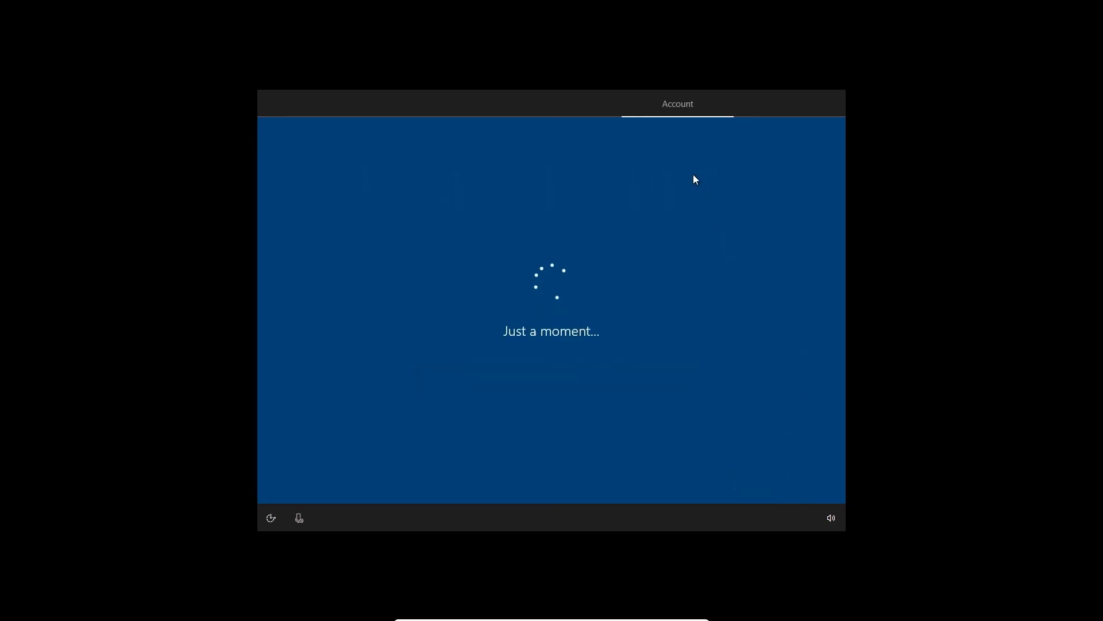
mouse_move(659, 176)
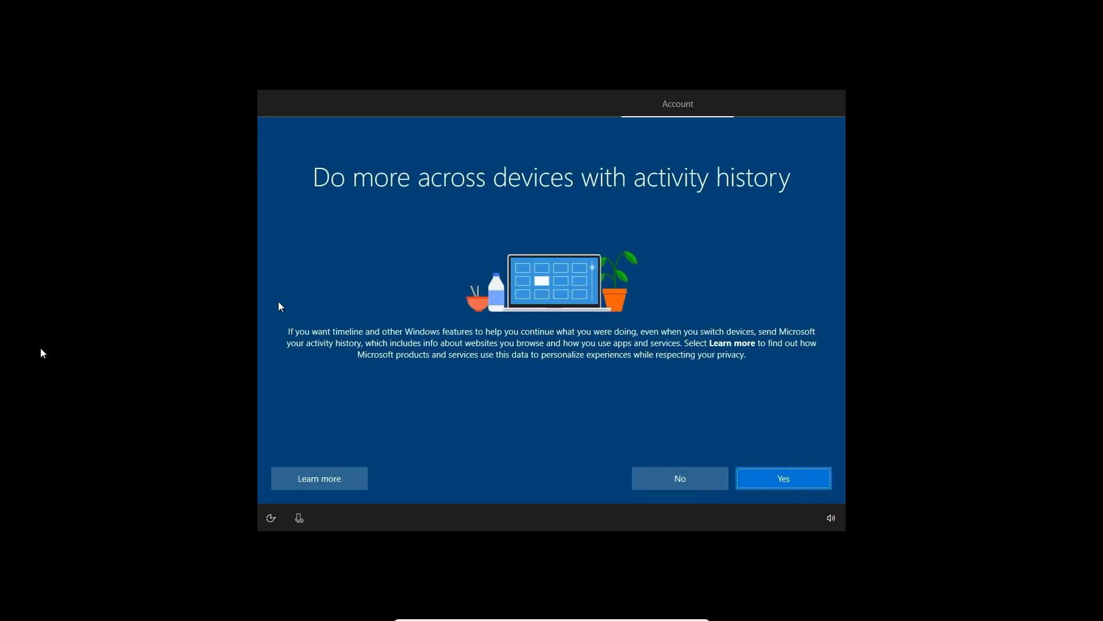
mouse_move(593, 164)
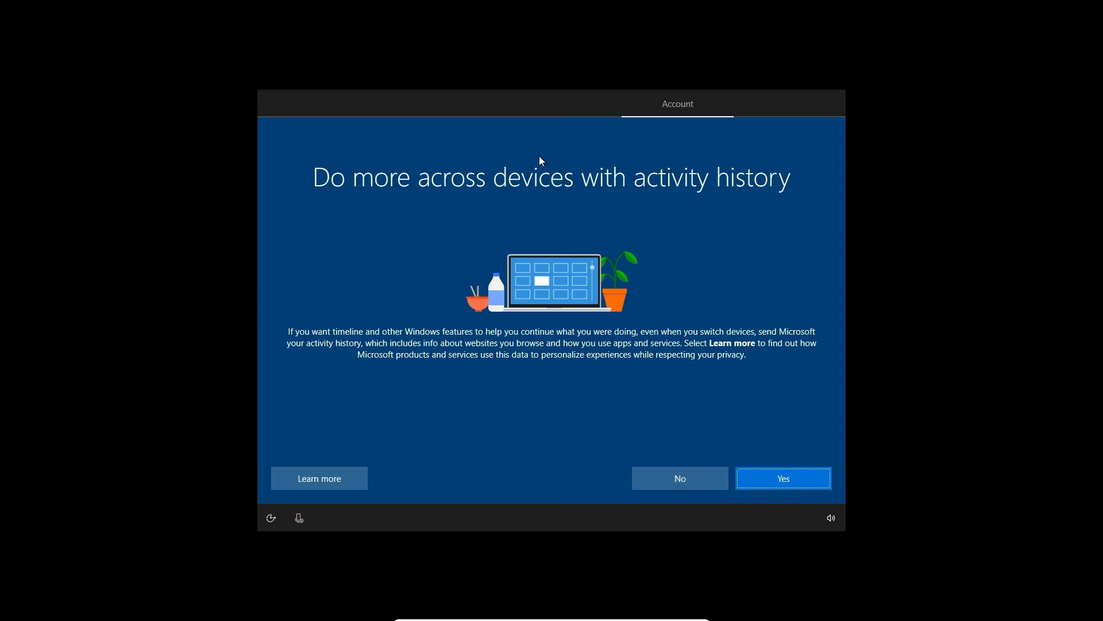
mouse_move(531, 163)
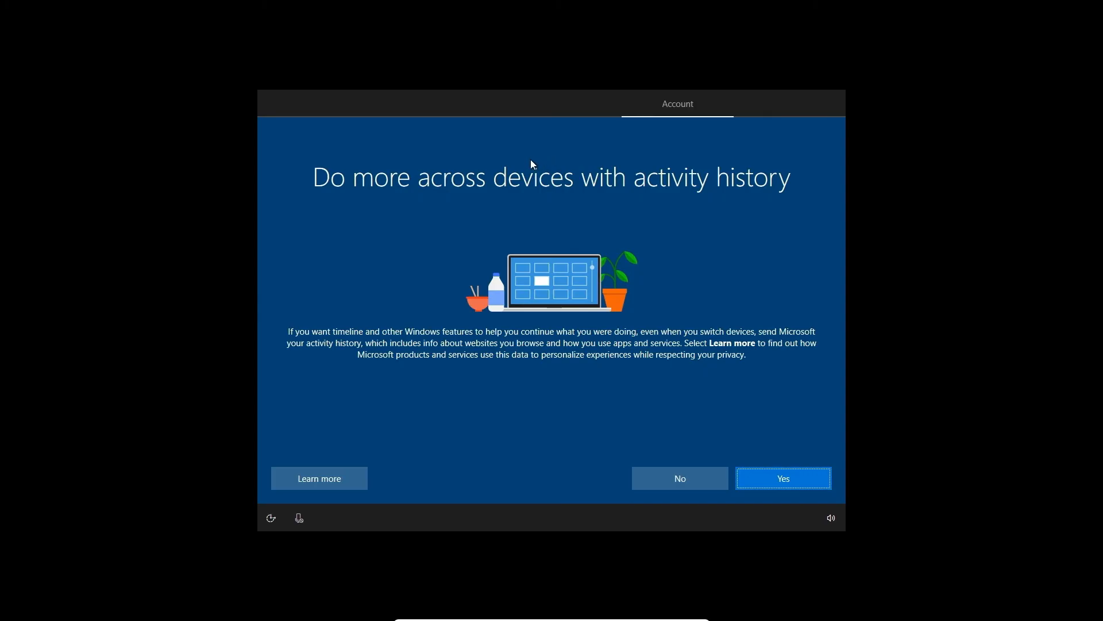